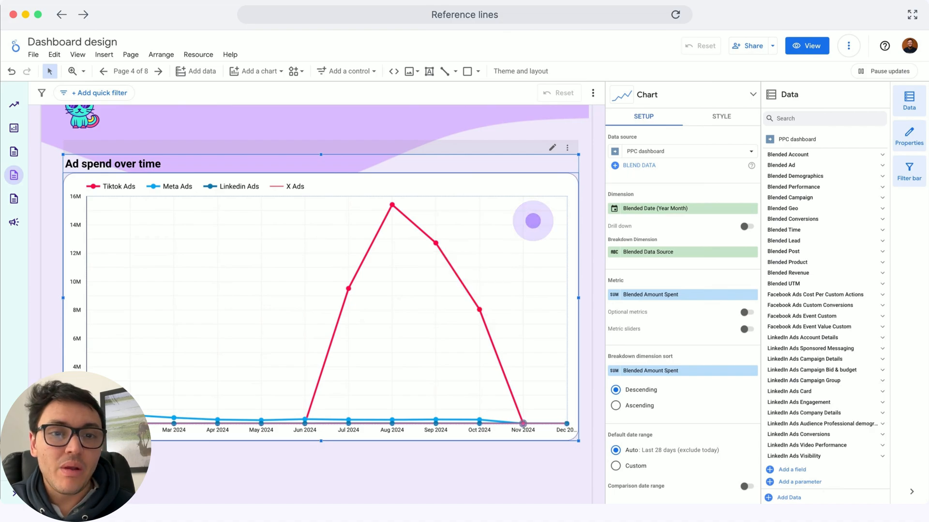
Step: Add a constant reference line to the chart from its style settings
left_click(720, 117)
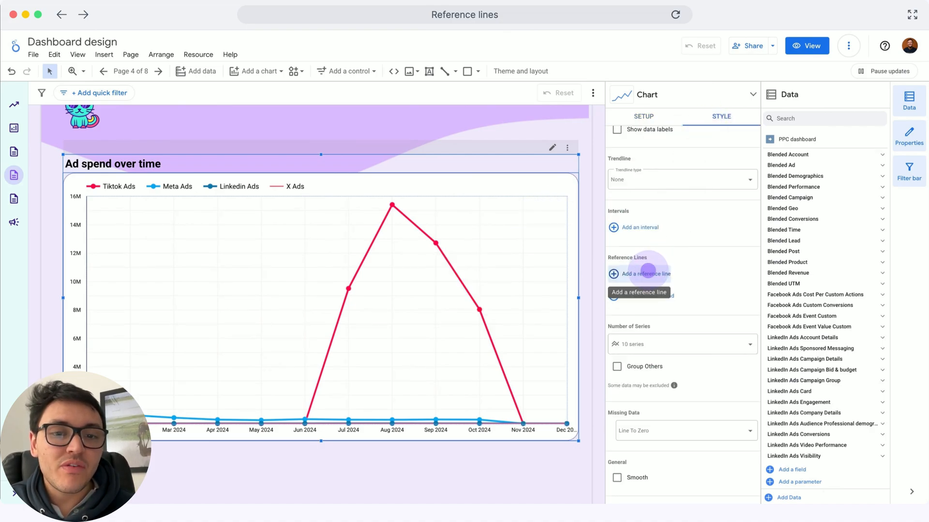
left_click(645, 274)
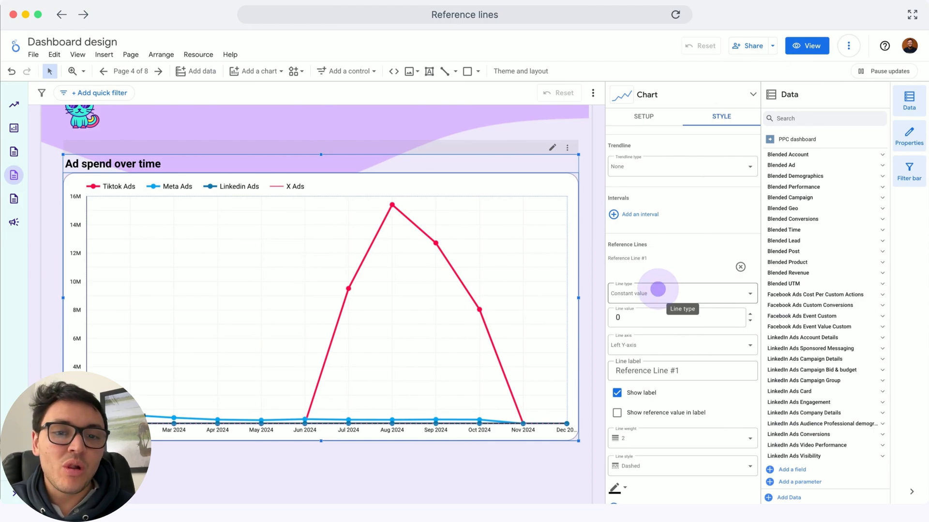
Step: Make the line a purple line at 2,000,000 labelled Target with its value shown
left_click(681, 293)
type("2000000")
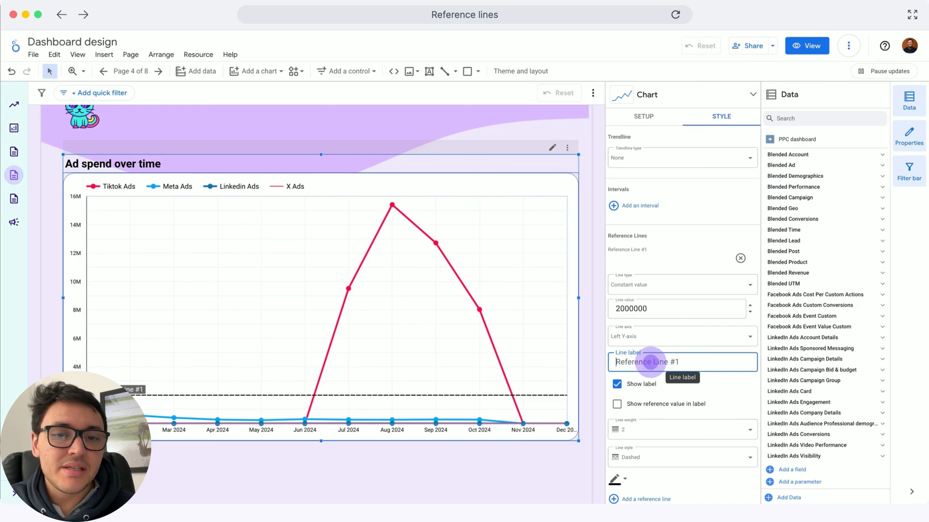
type("Target")
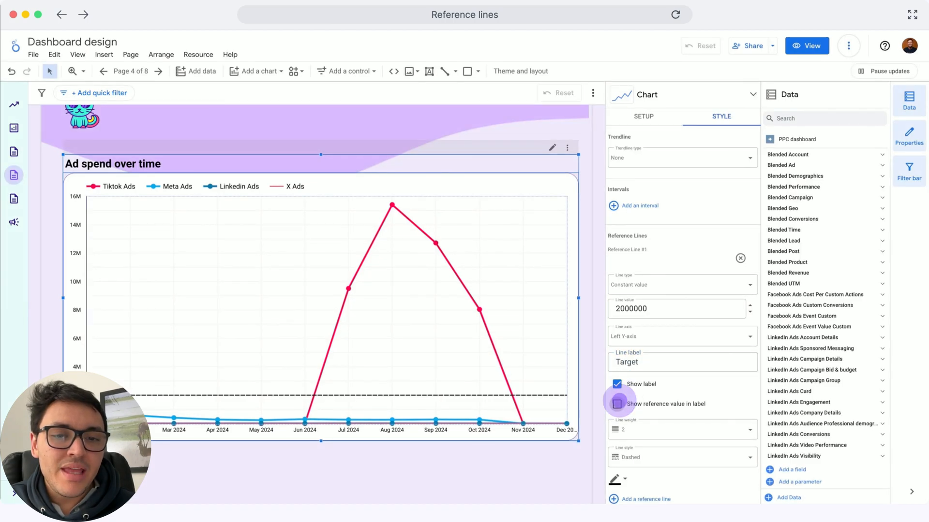
left_click(617, 404)
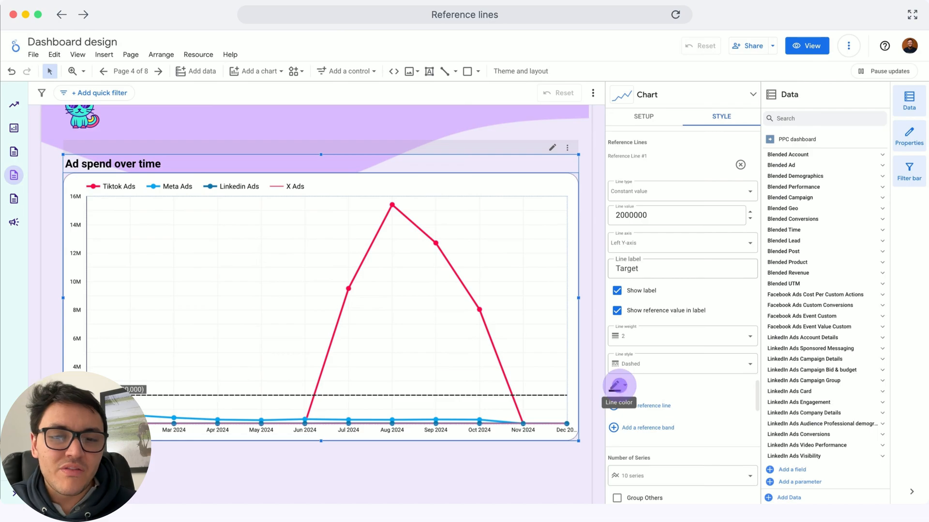
left_click(618, 386)
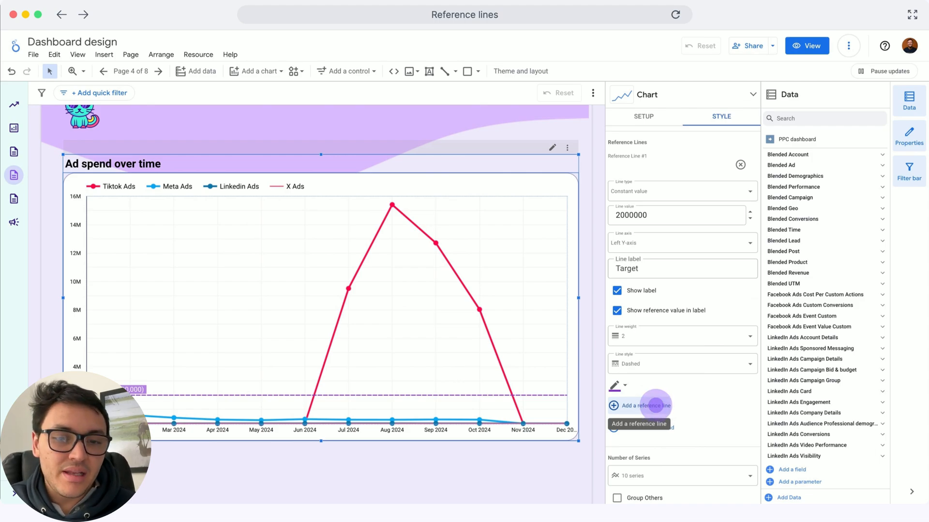
Step: Add a second Metric-type reference line averaging Blended Amount Spent
left_click(646, 406)
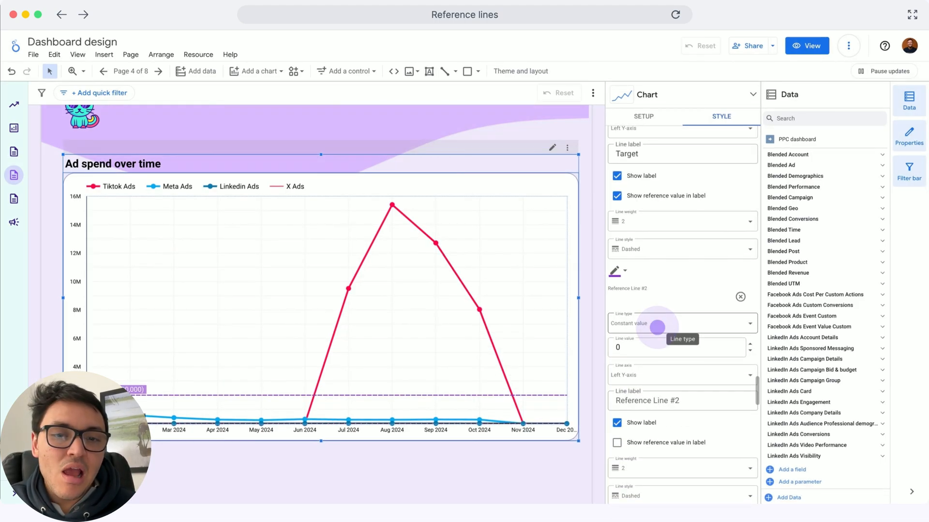
left_click(681, 323)
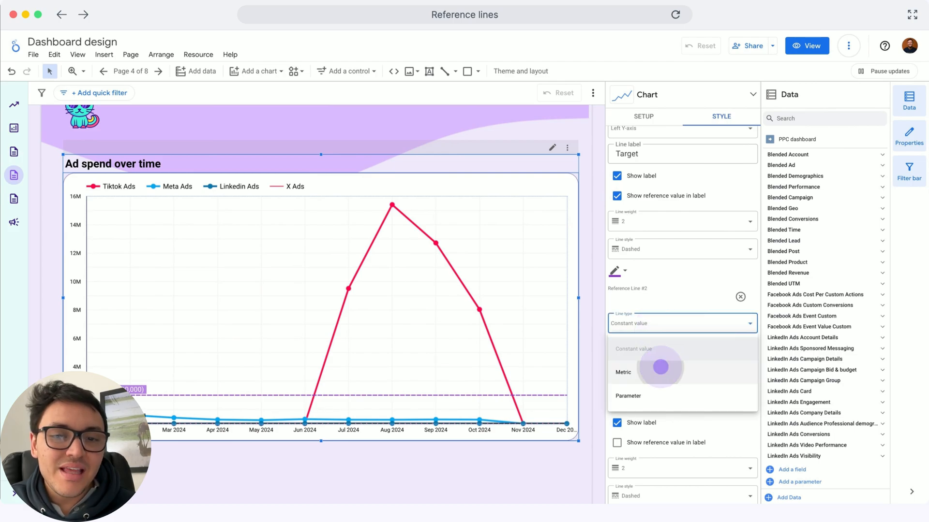
left_click(623, 371)
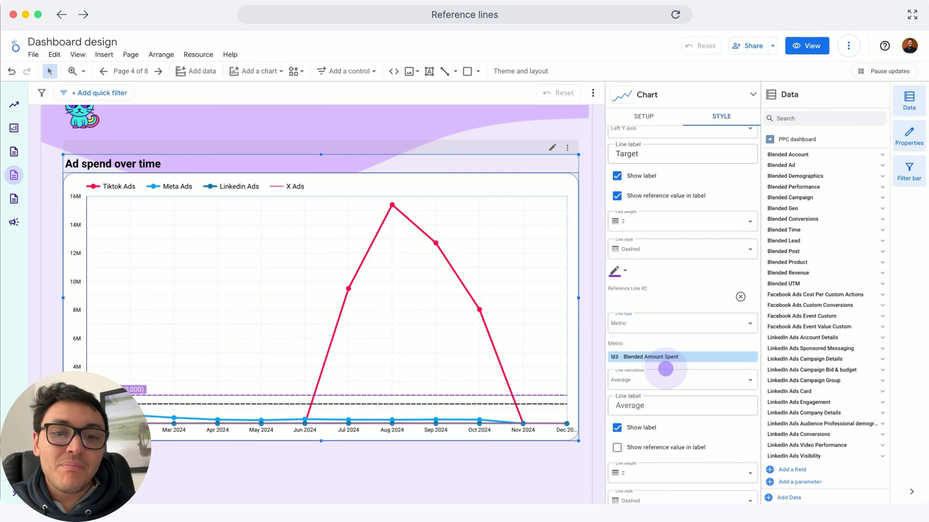